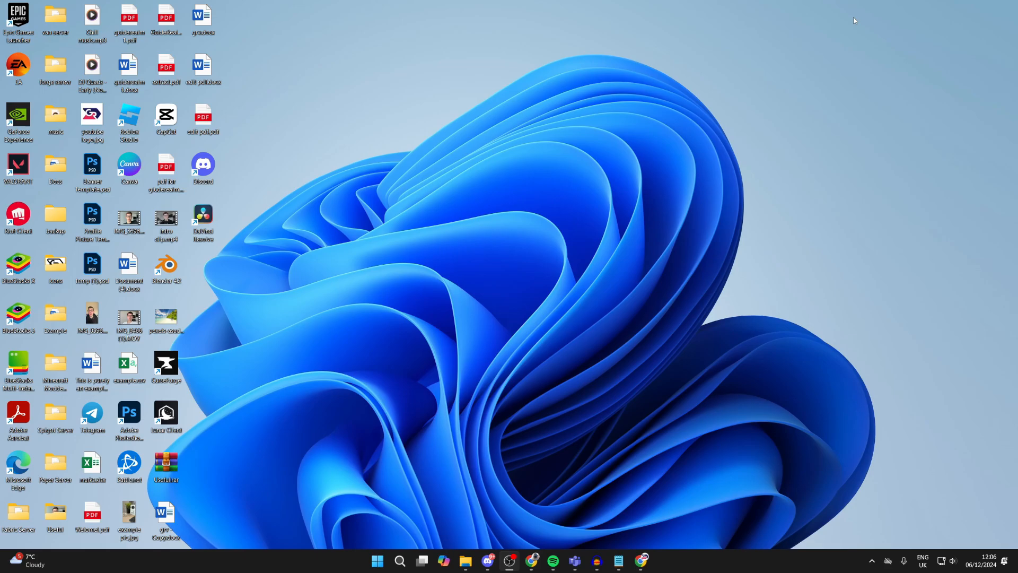
mouse_move(791, 49)
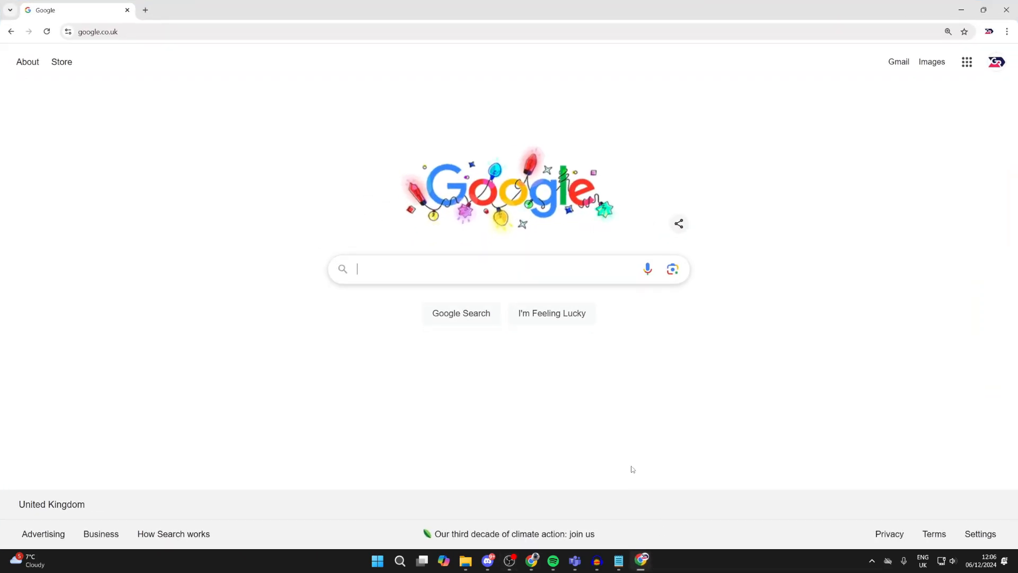
mouse_move(587, 447)
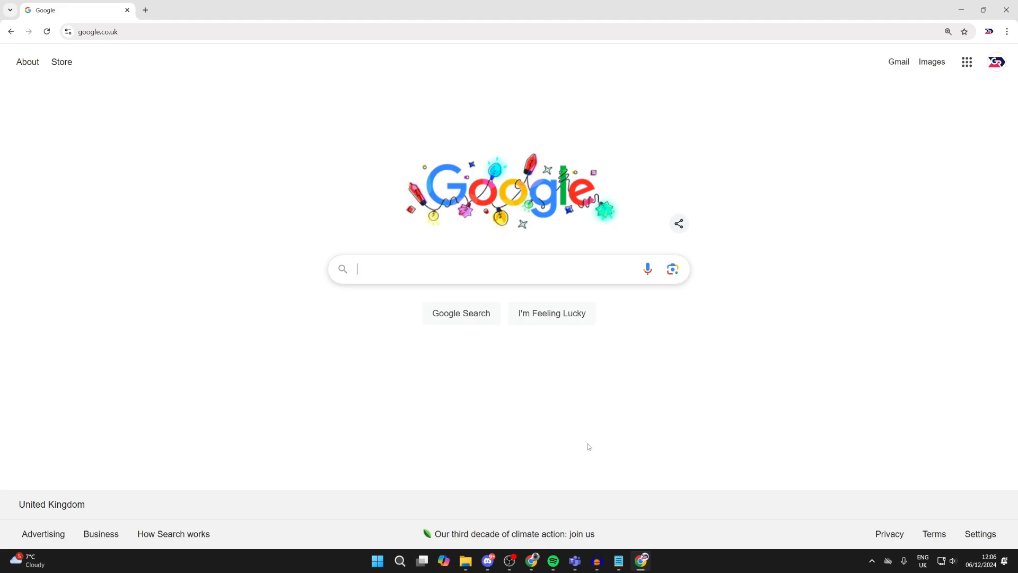
Step: Search Google for 'adobe photoshop' via the suggestion and scroll through the results
text(adobe photo)
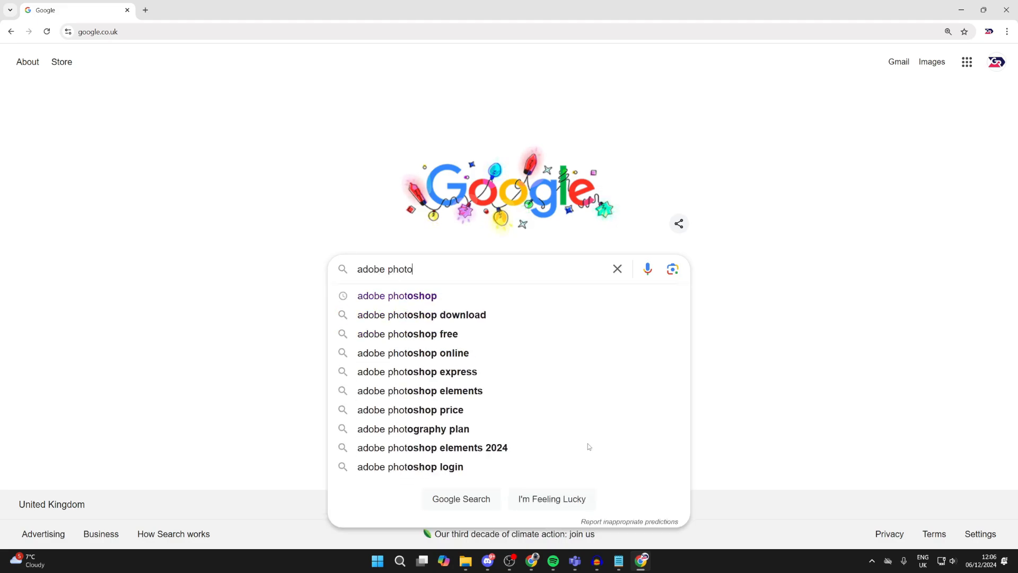
click(396, 296)
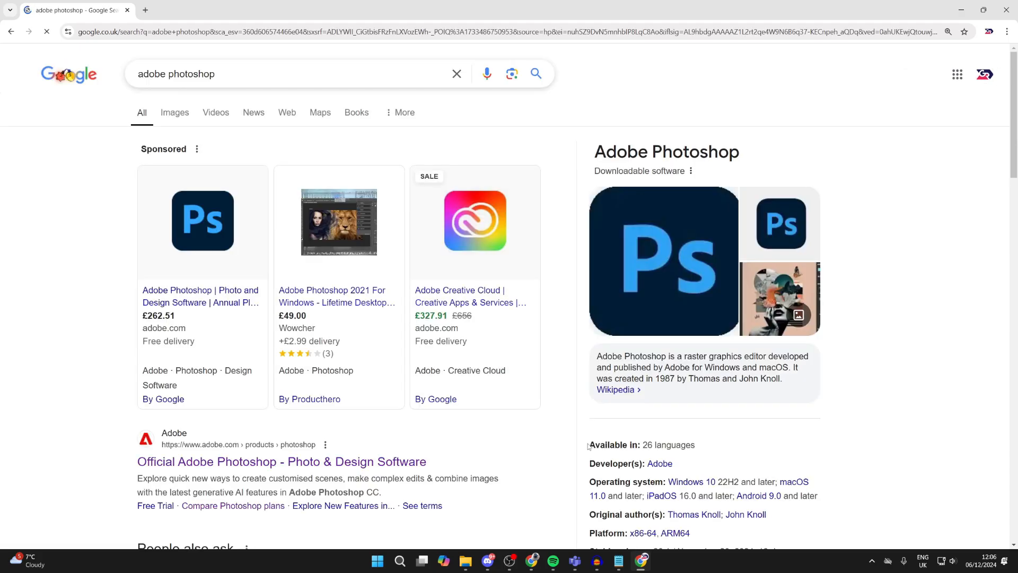
scroll(down, 3)
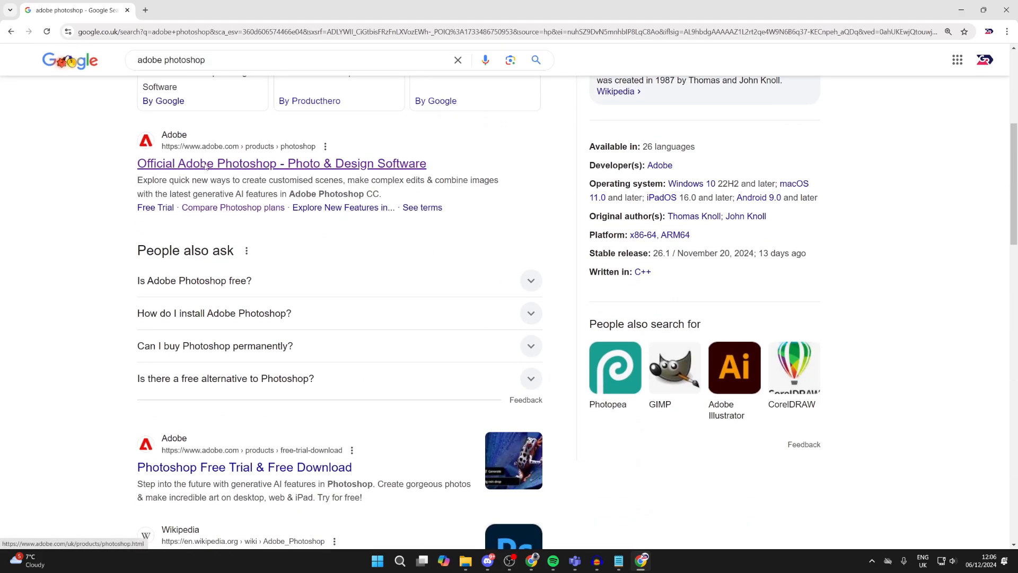
Step: Open the official Adobe Photoshop site and browse the Compare Plans pricing page
click(281, 163)
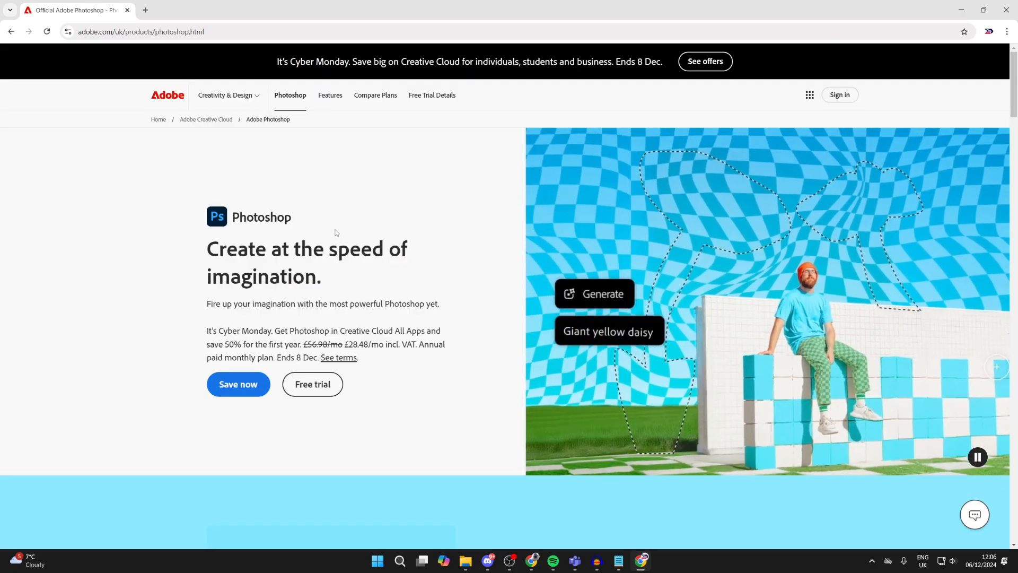
click(977, 456)
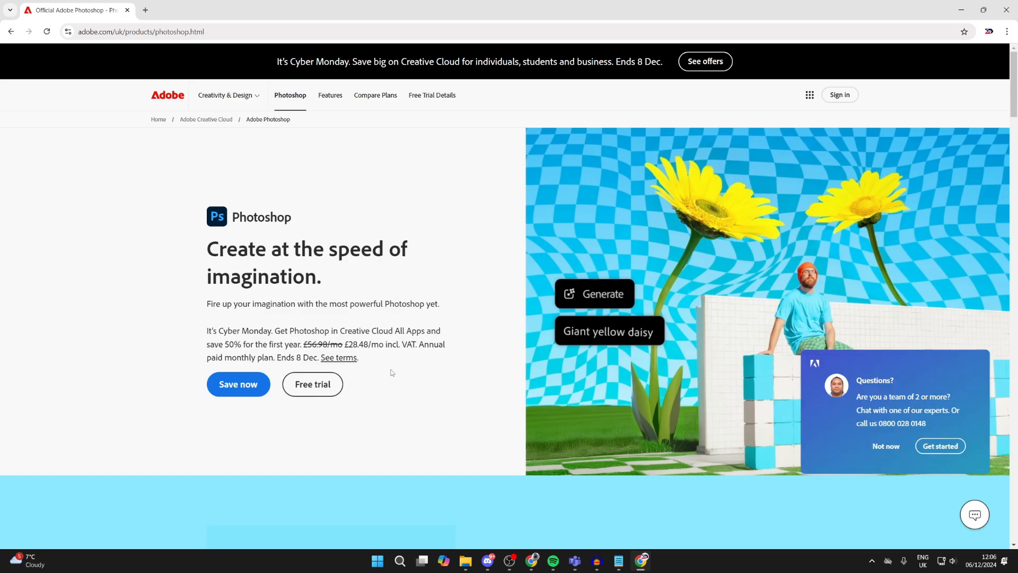
mouse_move(307, 429)
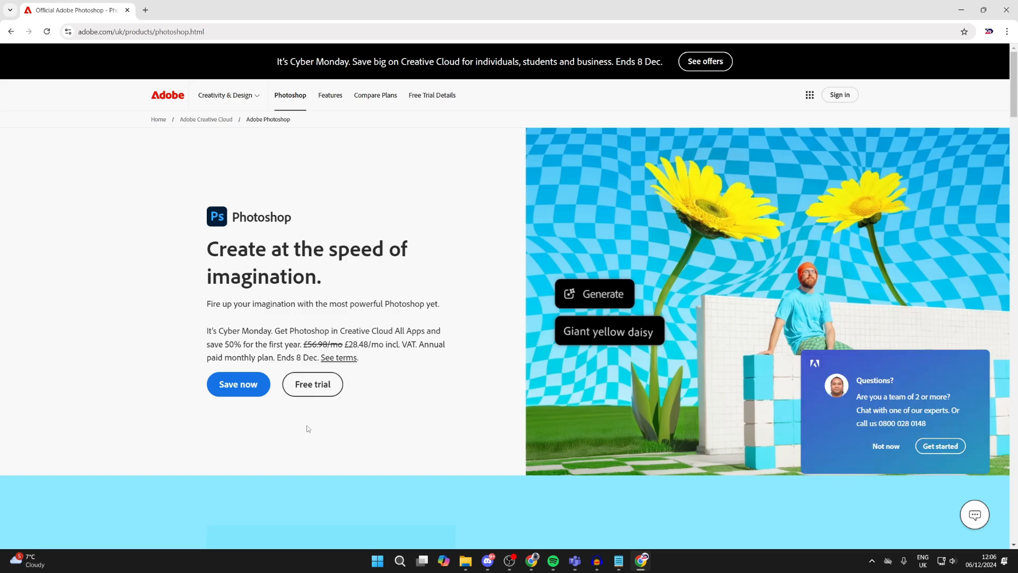
mouse_move(375, 95)
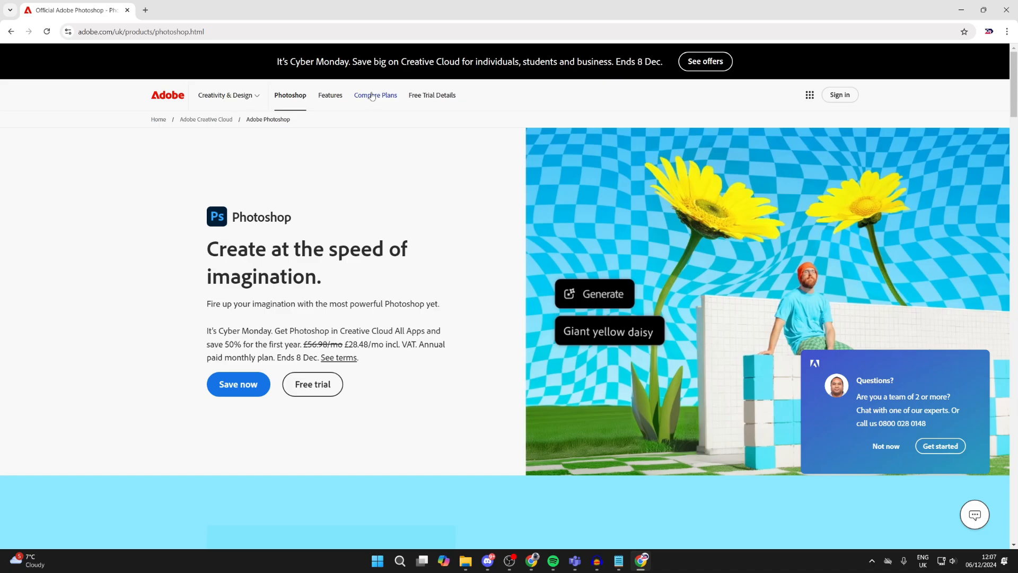
click(375, 95)
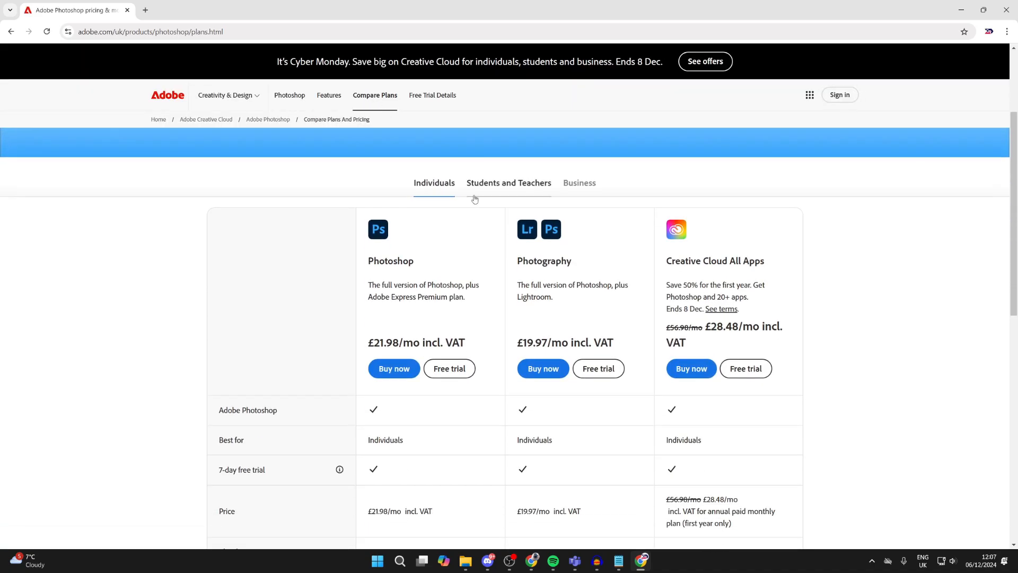
scroll(down, 3)
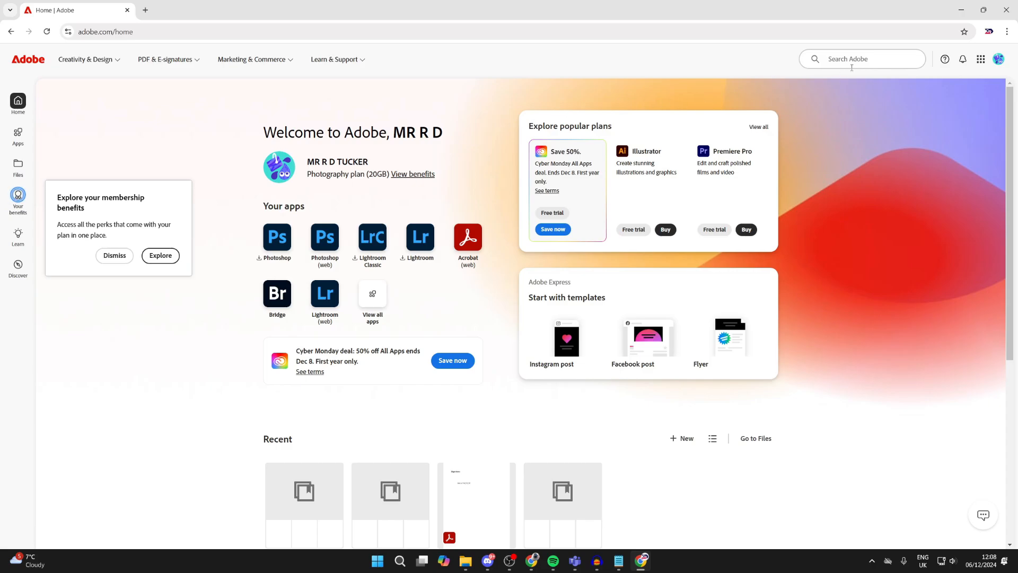
Step: Find Creative Cloud Desktop on Adobe's site and download its installer
text(creative)
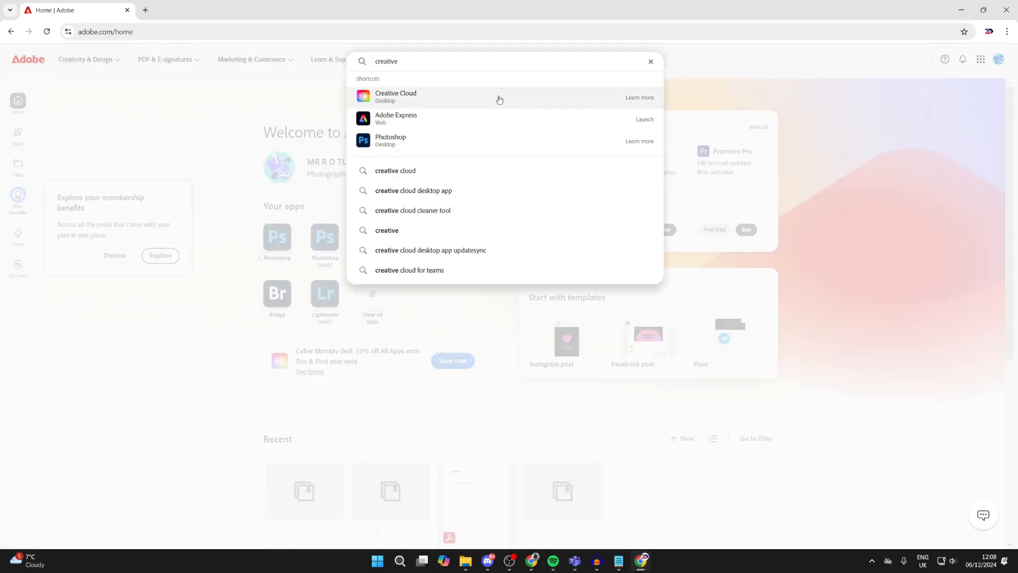
click(396, 96)
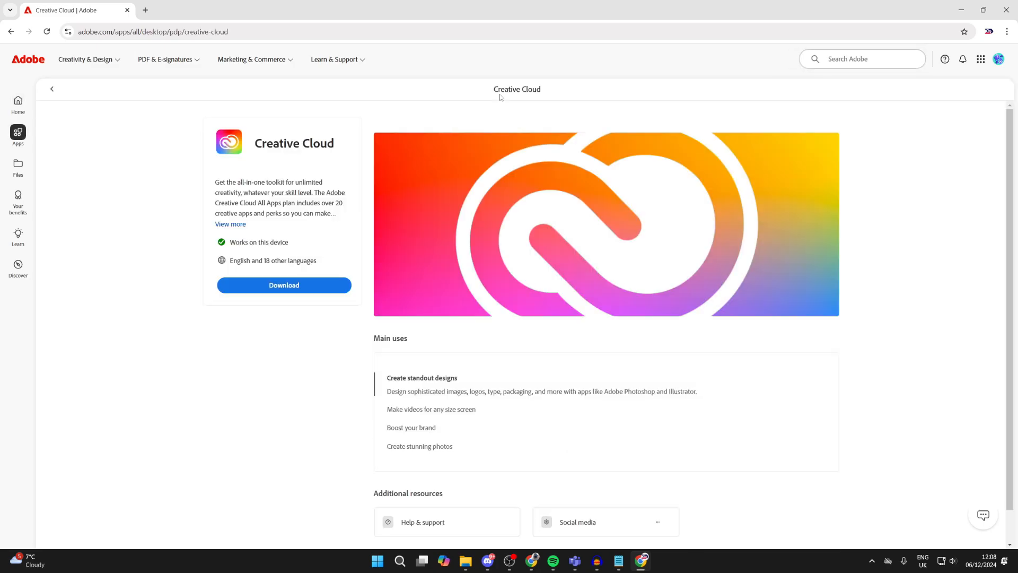
mouse_move(292, 248)
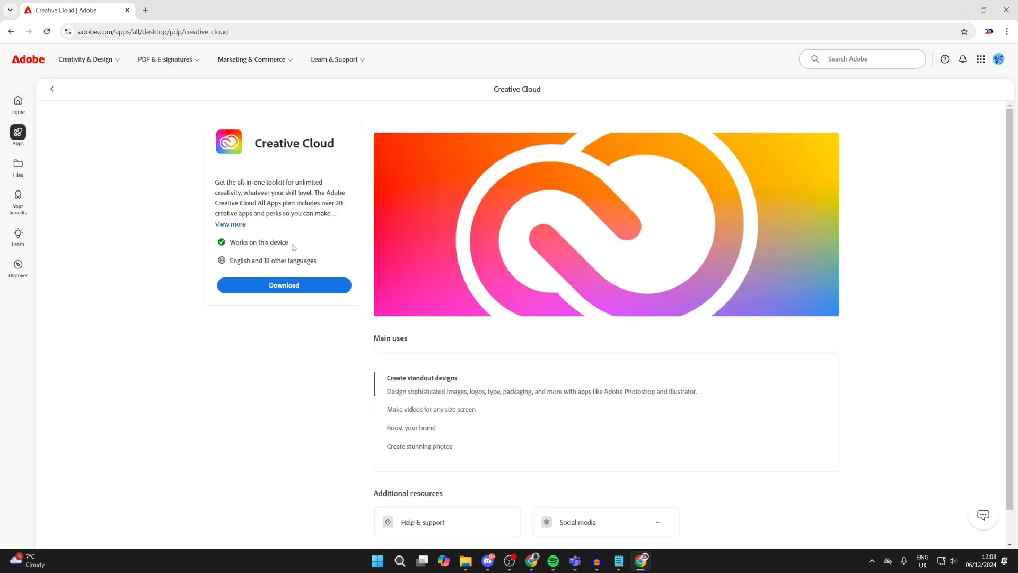
click(283, 284)
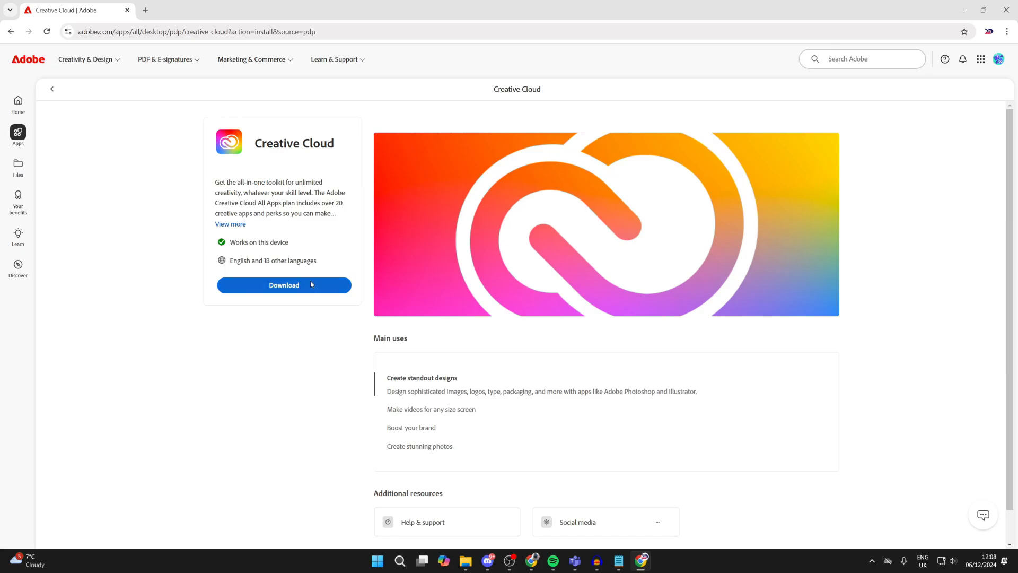
Step: Run Creative_Cloud_Set-Up (1).exe from the Downloads folder
click(284, 284)
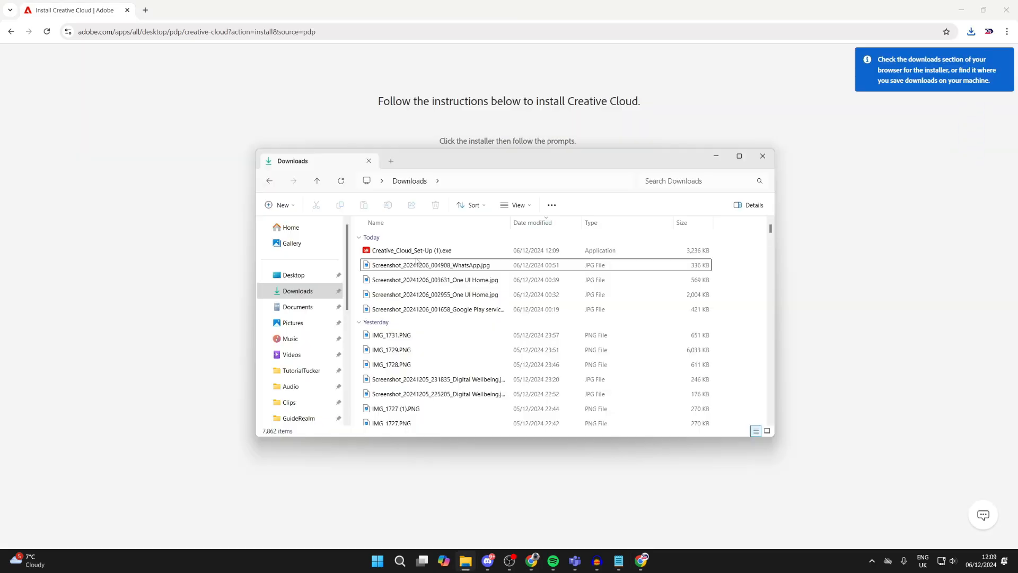
click(411, 250)
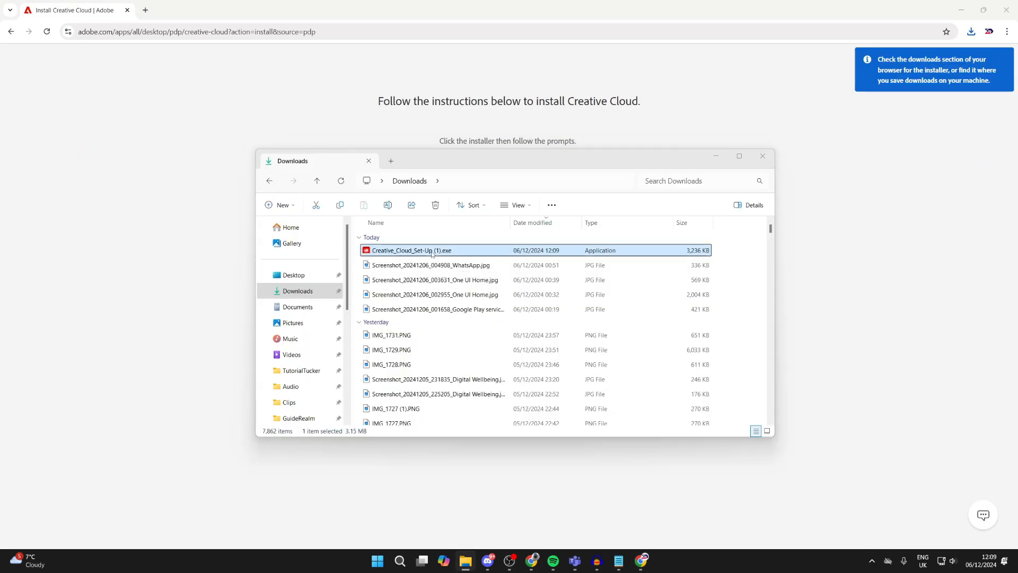
double_click(412, 250)
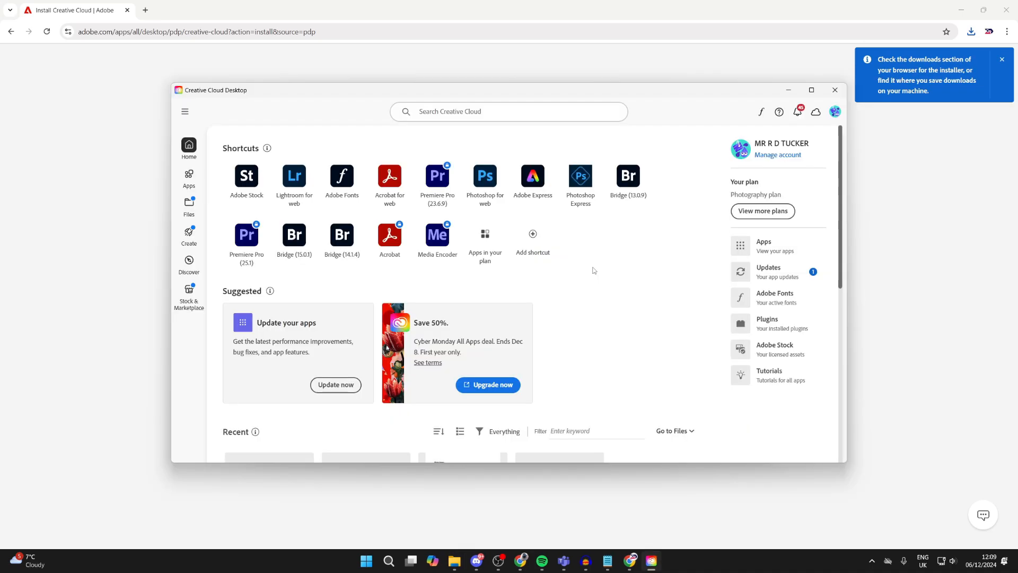
mouse_move(526, 132)
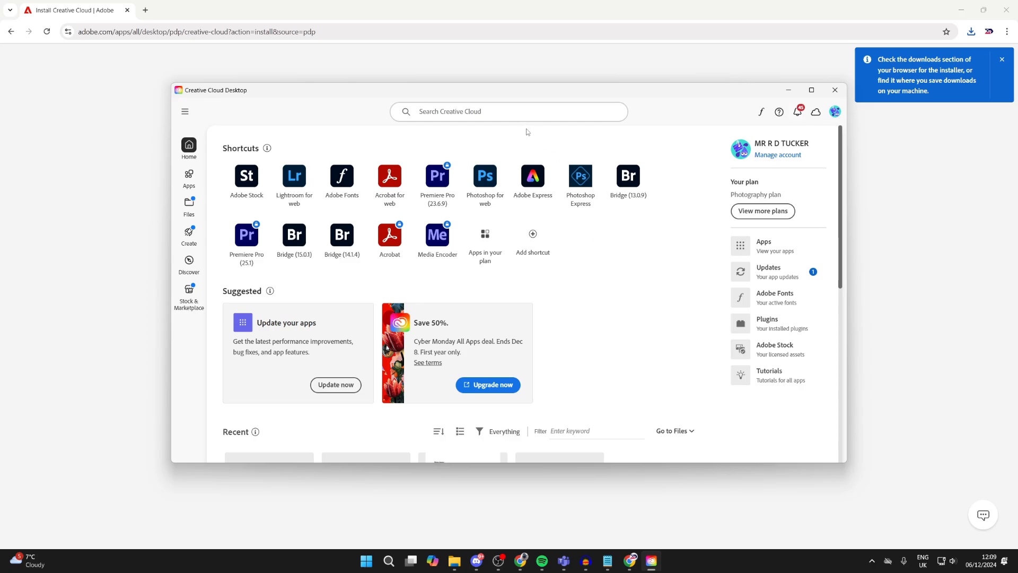
Step: Install Photoshop from the Apps list in Creative Cloud Desktop
click(189, 175)
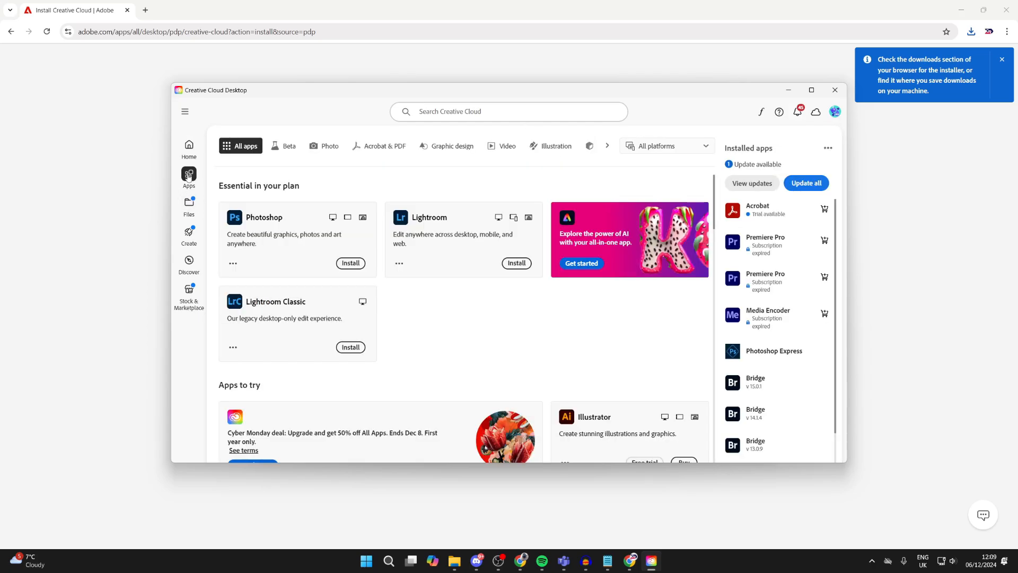
mouse_move(318, 251)
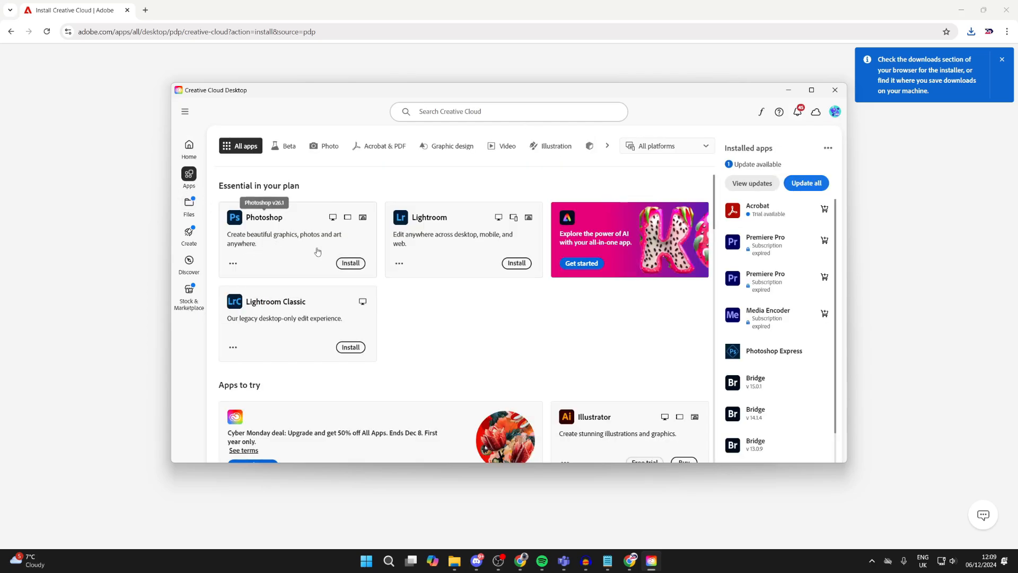
click(350, 263)
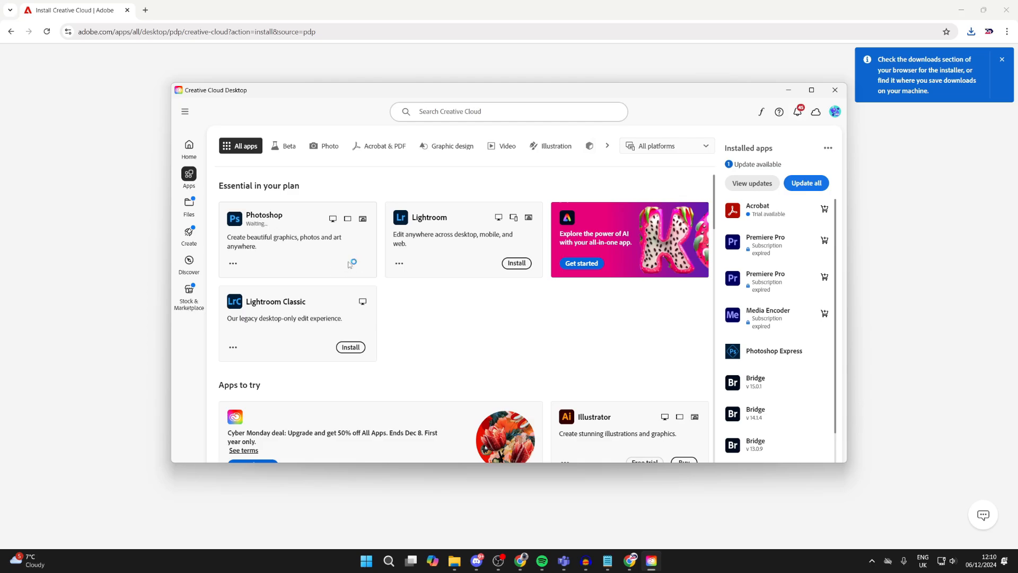
click(352, 263)
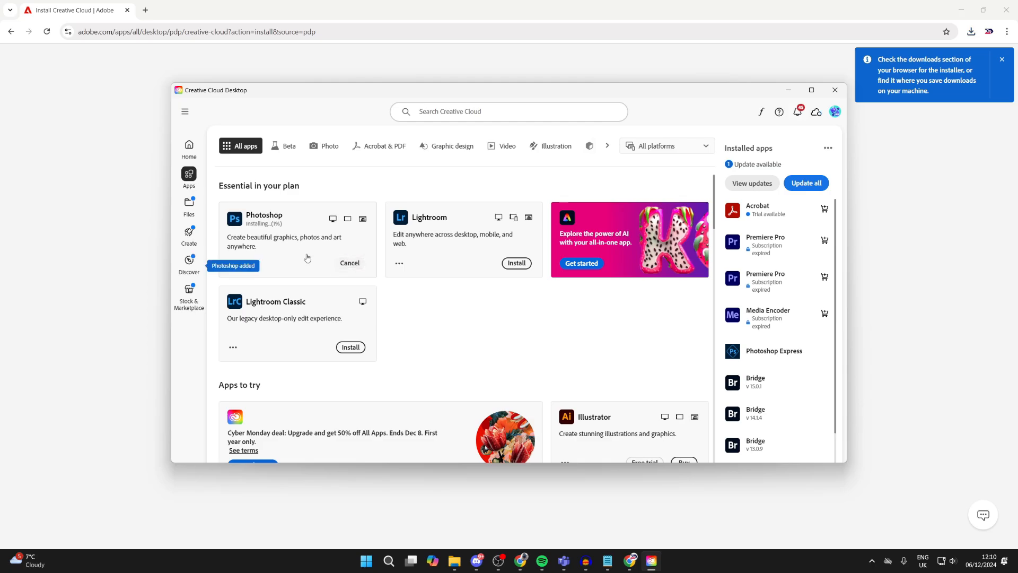
mouse_move(264, 232)
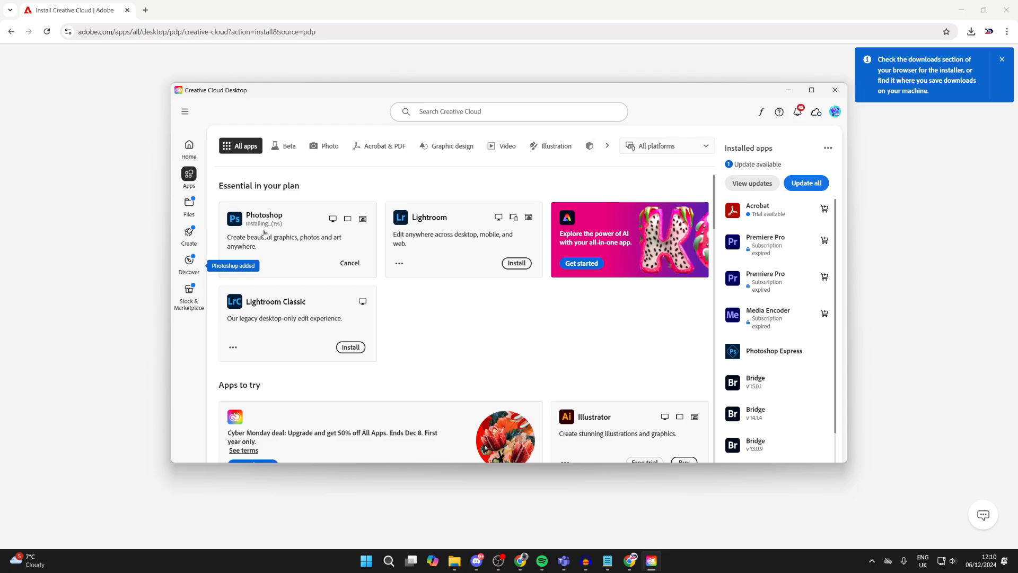